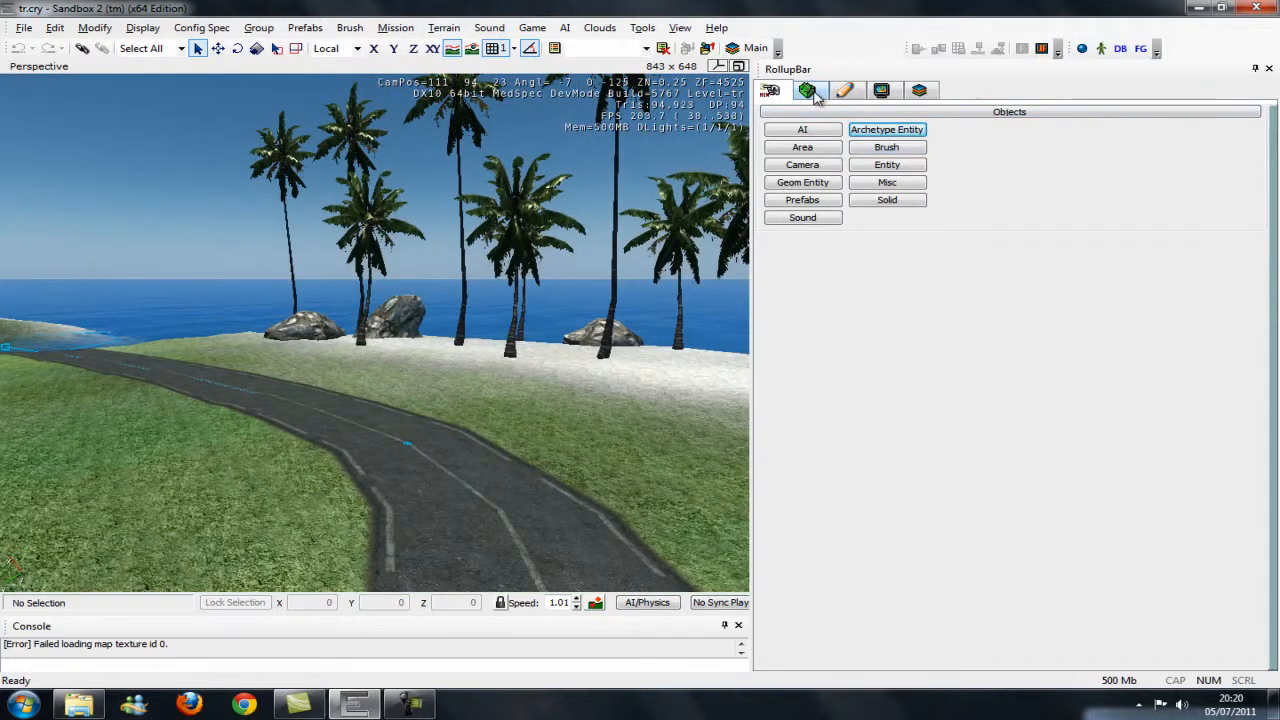
# Show the level's Environment properties from the Terrain tools in the RollupBar.
pyautogui.click(807, 90)
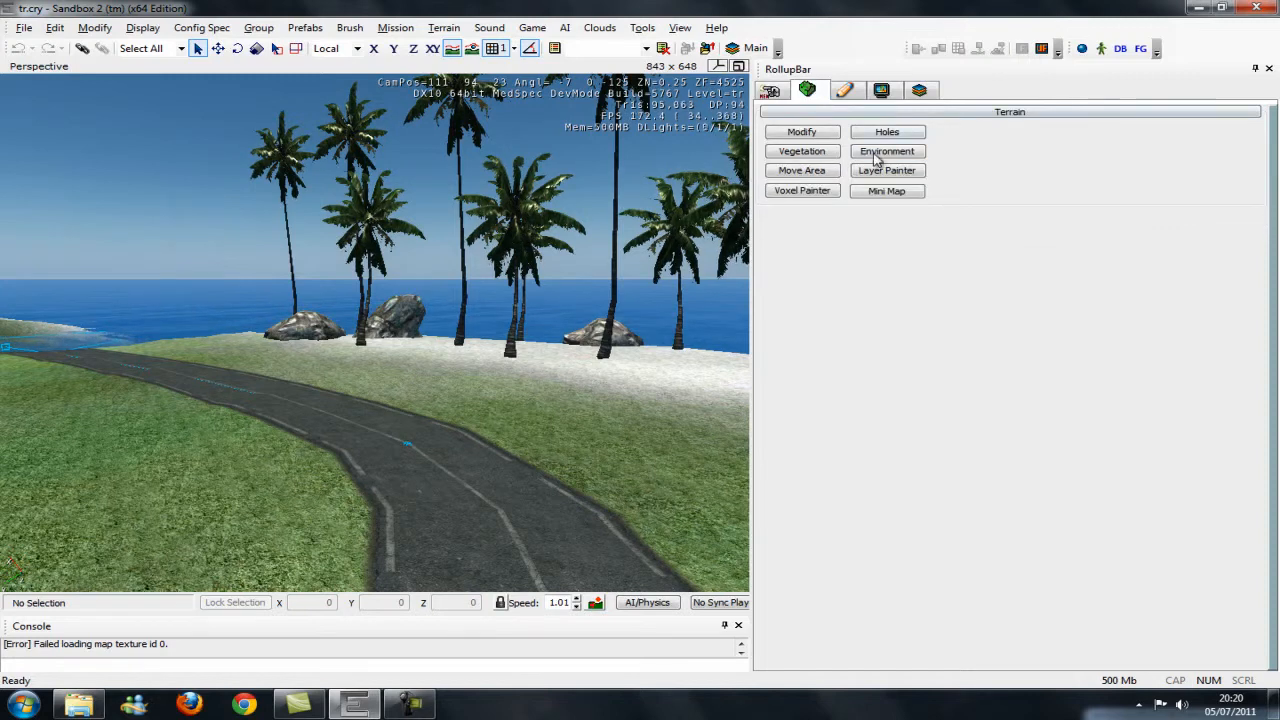
pyautogui.click(886, 151)
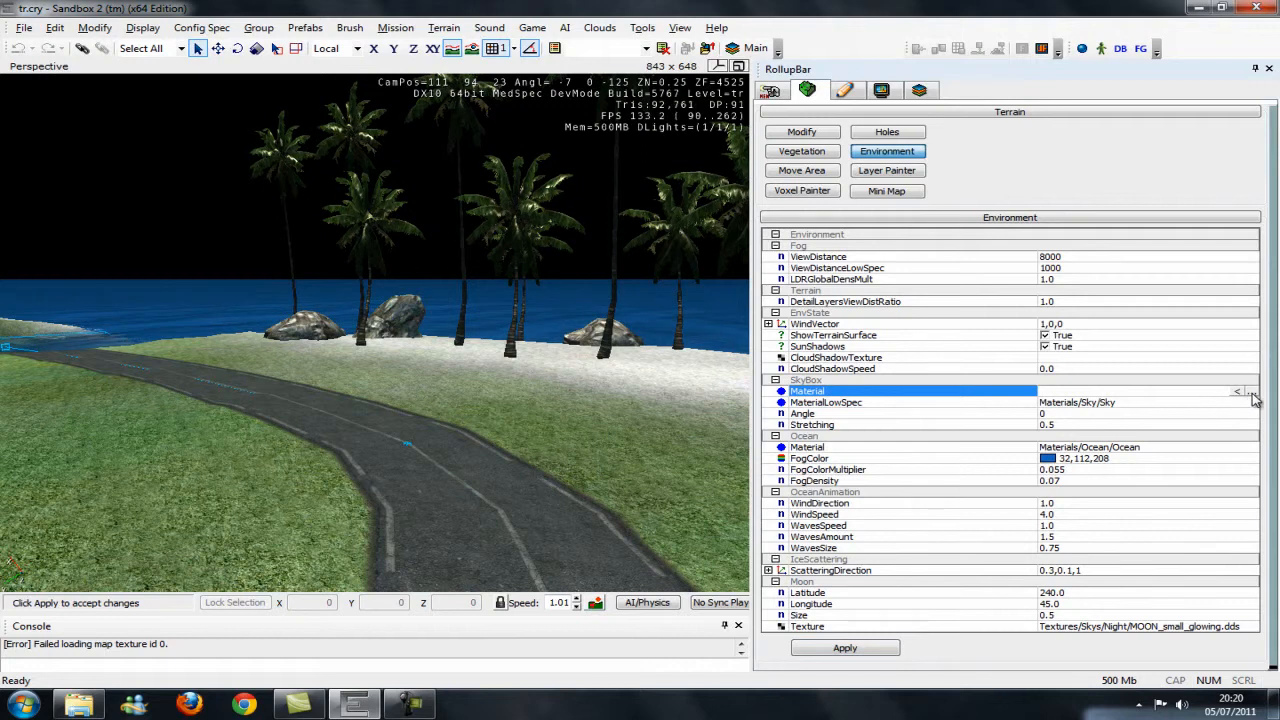
# In the Material Editor, expand Materials > sky and select the day2 sky material.
pyautogui.click(1238, 391)
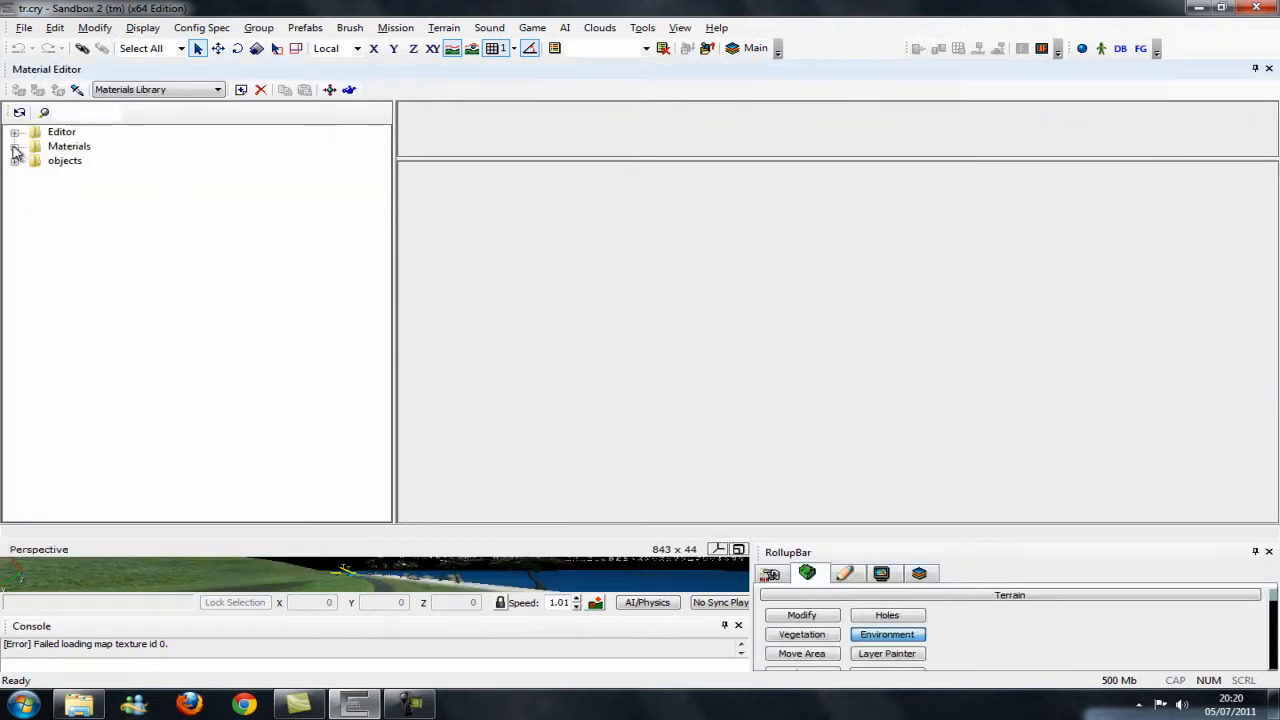
pyautogui.click(16, 146)
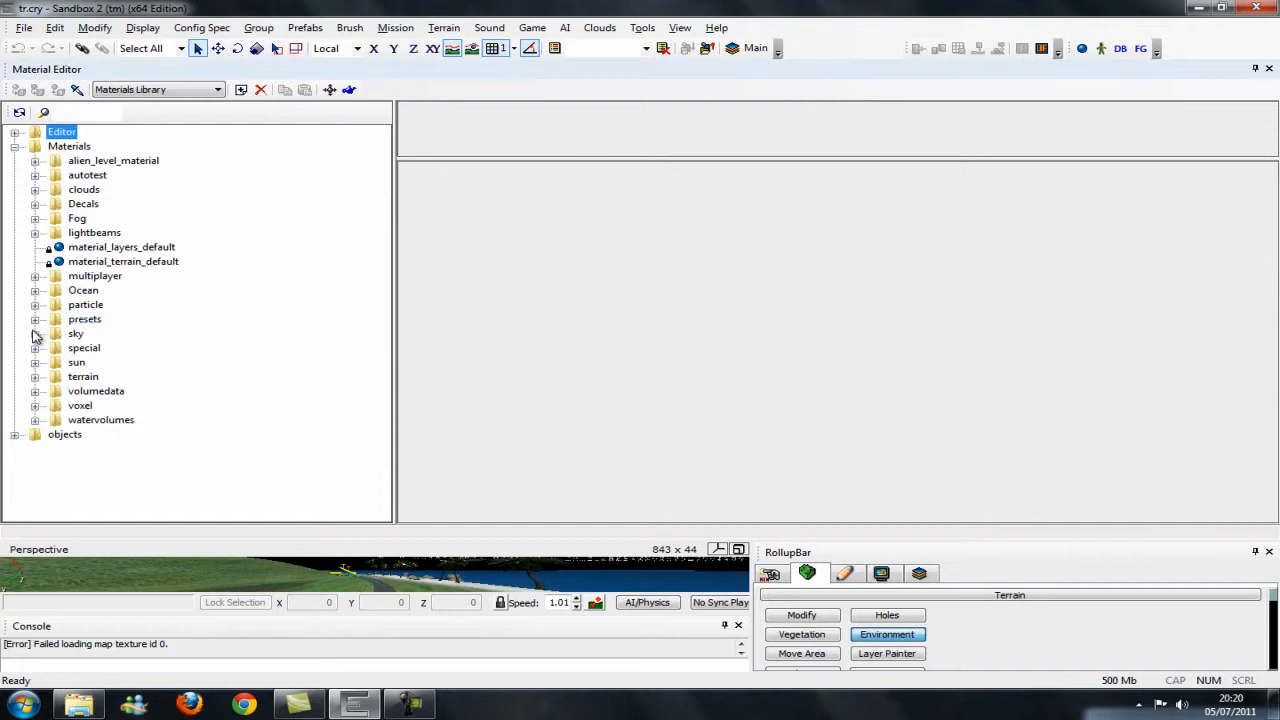
pyautogui.click(34, 333)
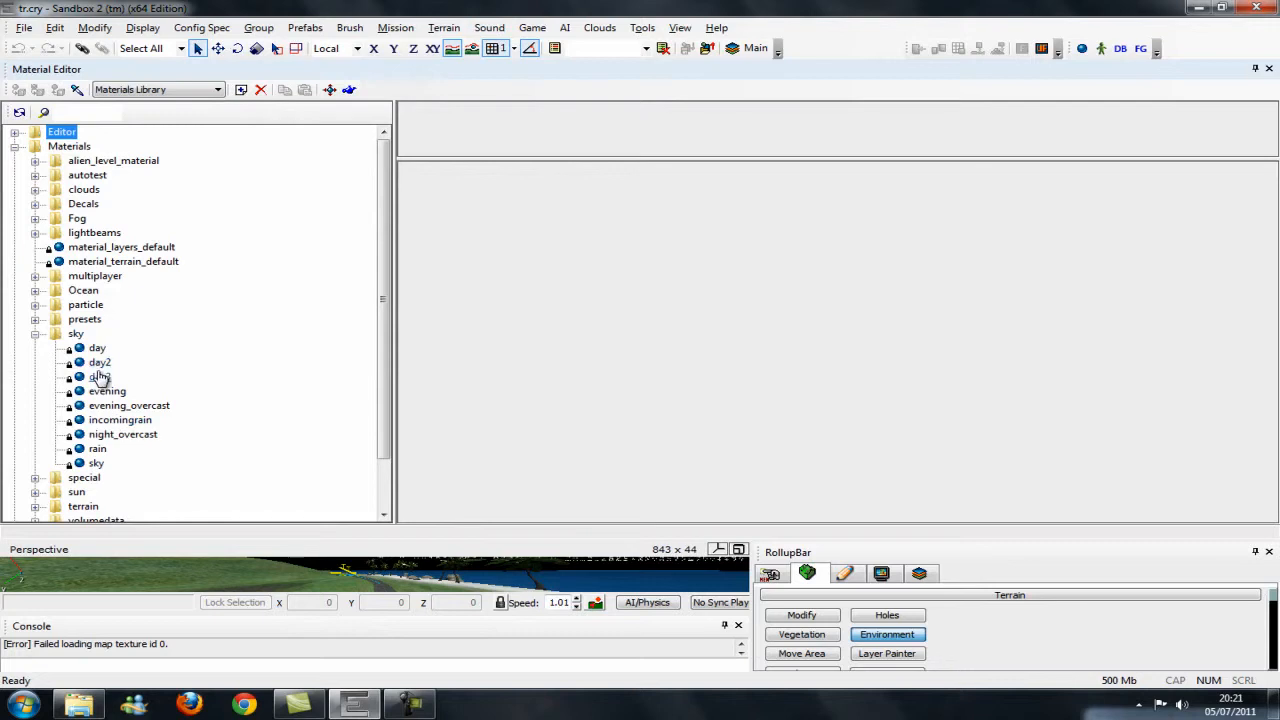
pyautogui.click(100, 362)
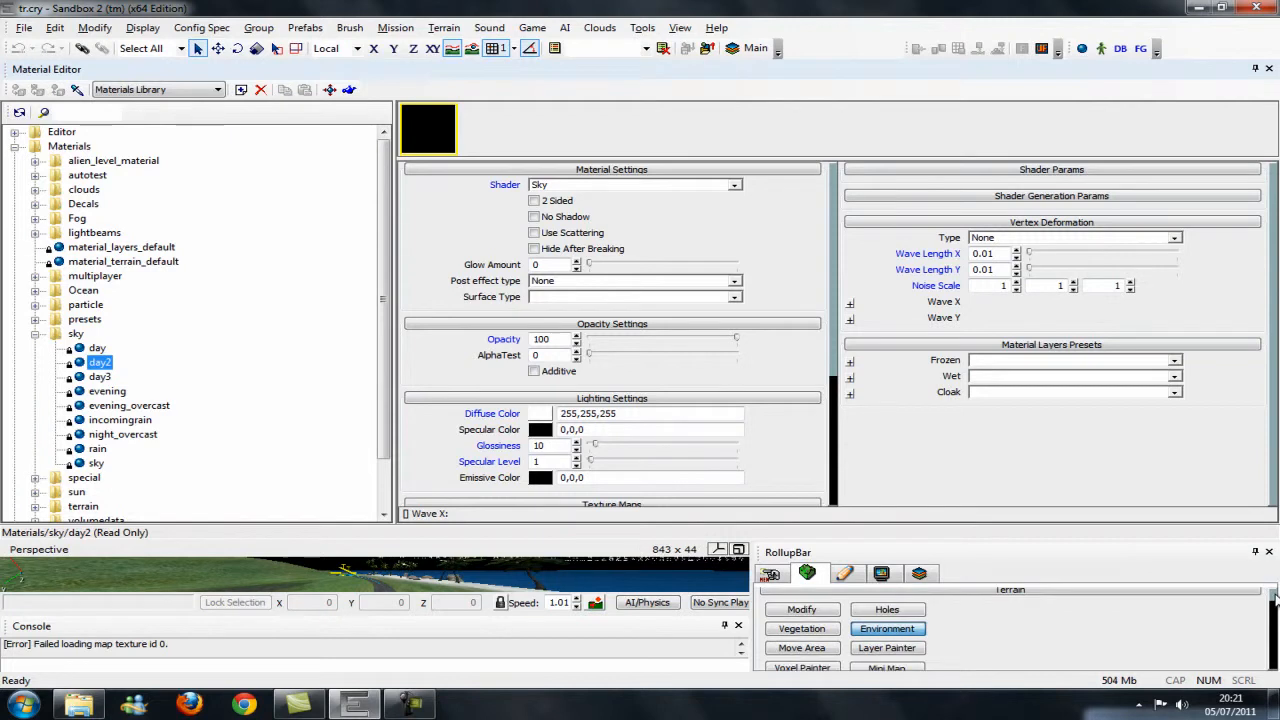
pyautogui.click(887, 628)
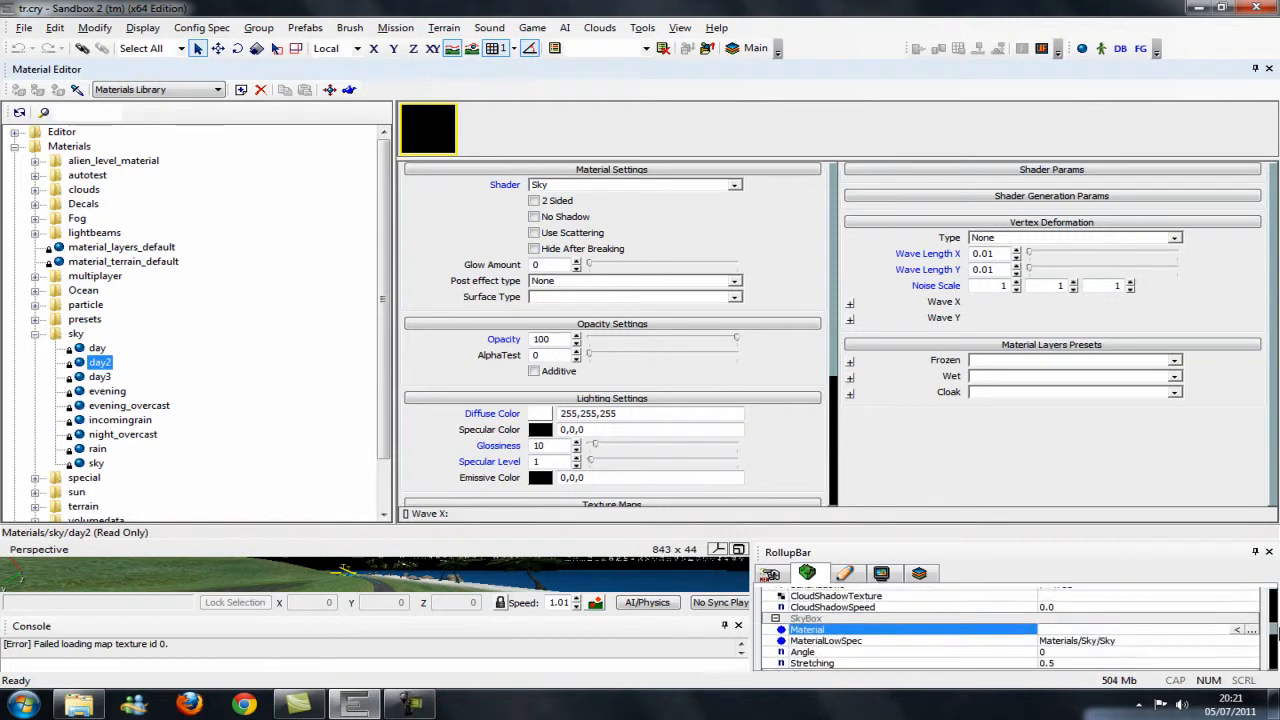
# Assign Materials/sky/day2 to the SkyBox so the sky renders blue and cloudy, then return to the library.
pyautogui.scroll(-3)
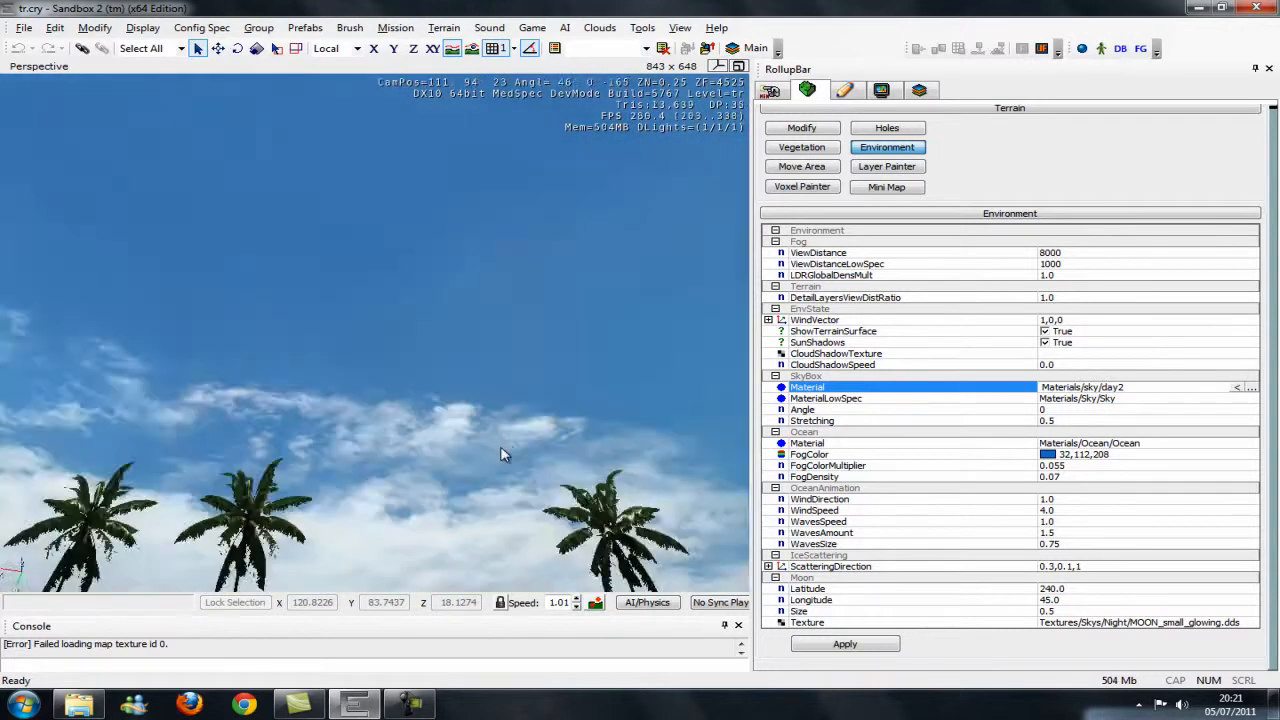
pyautogui.click(1248, 387)
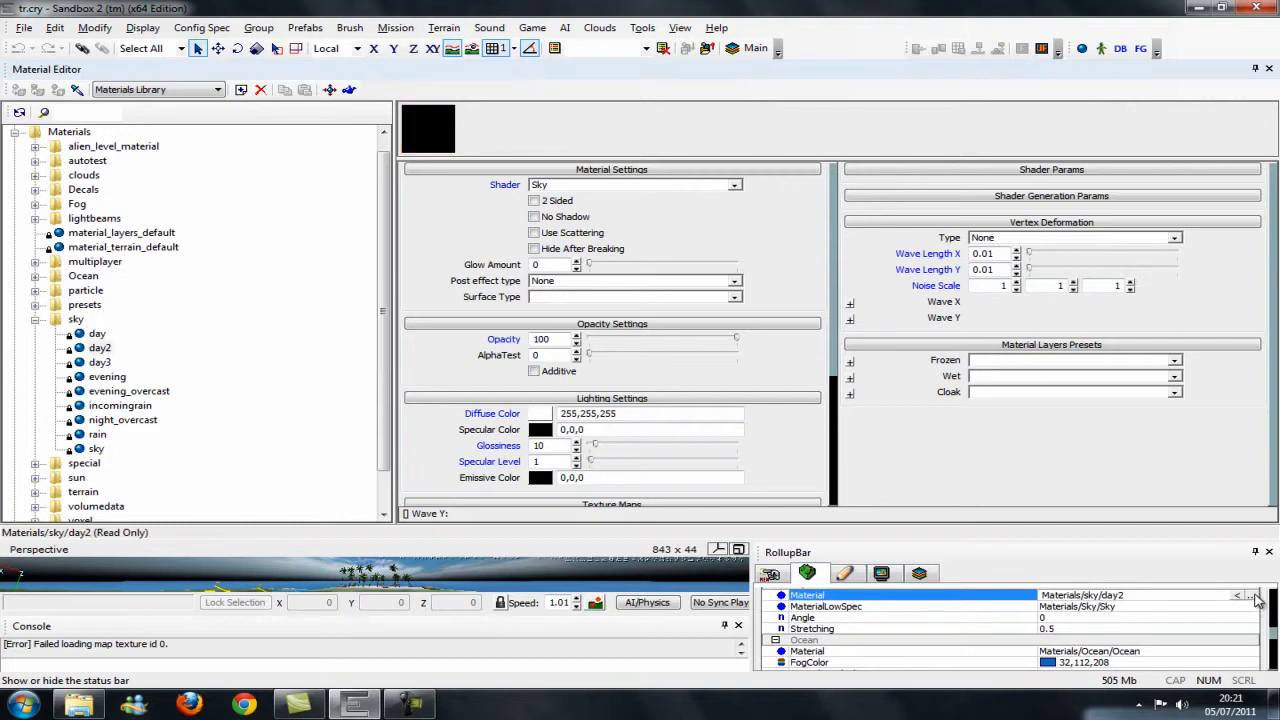
# Assign Materials/sky/day to the SkyBox and bring up the Time Of Day editor.
pyautogui.click(95, 333)
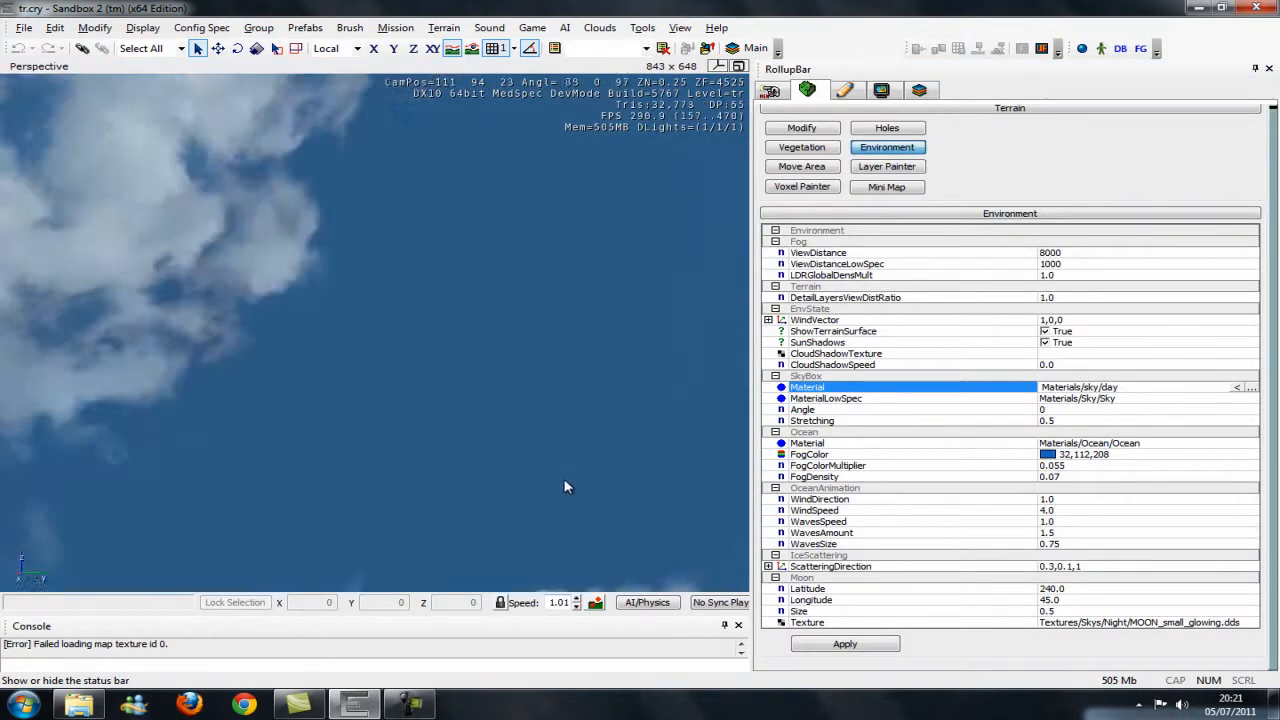
pyautogui.click(443, 27)
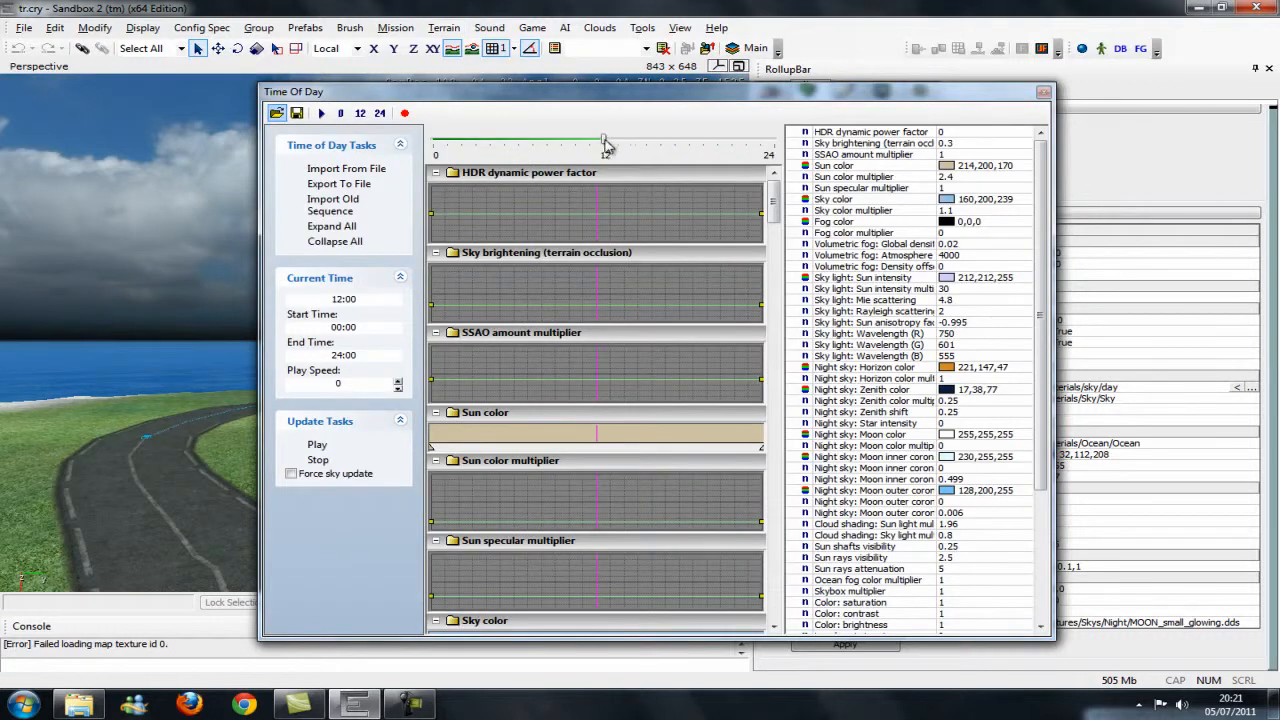
# Move the Time Of Day slider from 12:00 to about 16:49 for late-afternoon lighting.
pyautogui.moveTo(605, 140); pyautogui.dragTo(630, 140)
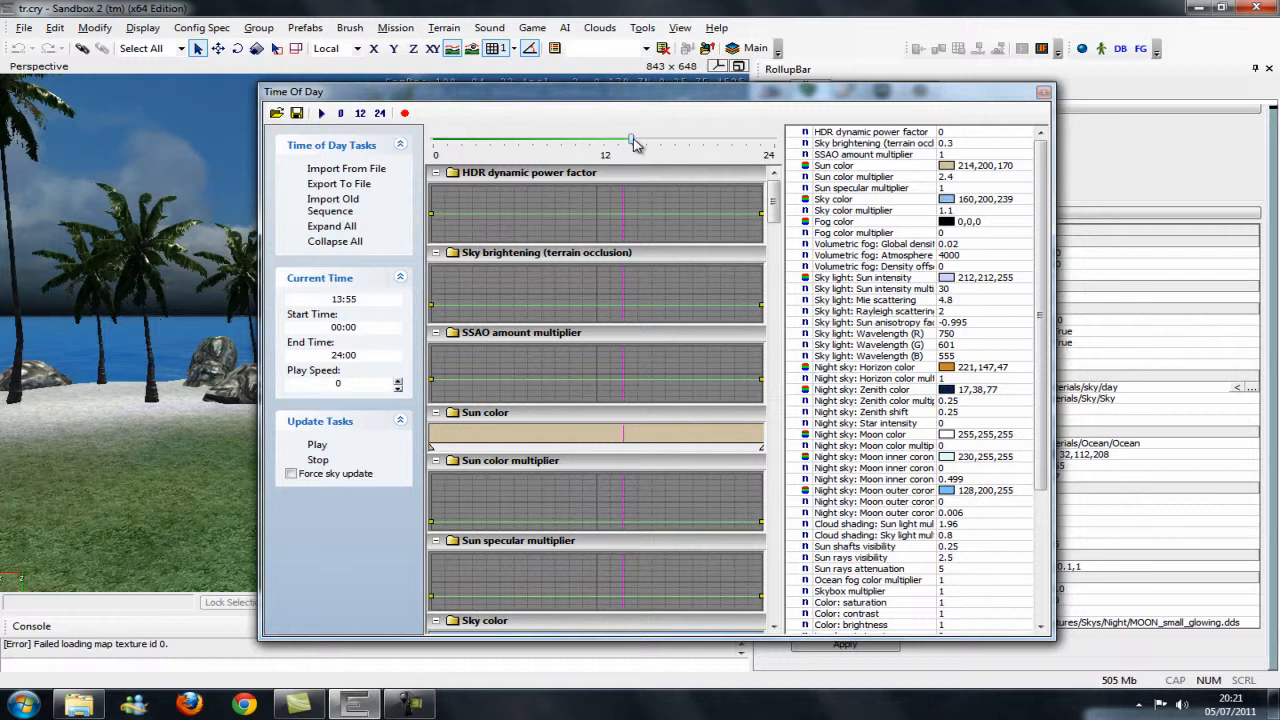
pyautogui.moveTo(630, 140); pyautogui.dragTo(672, 140)
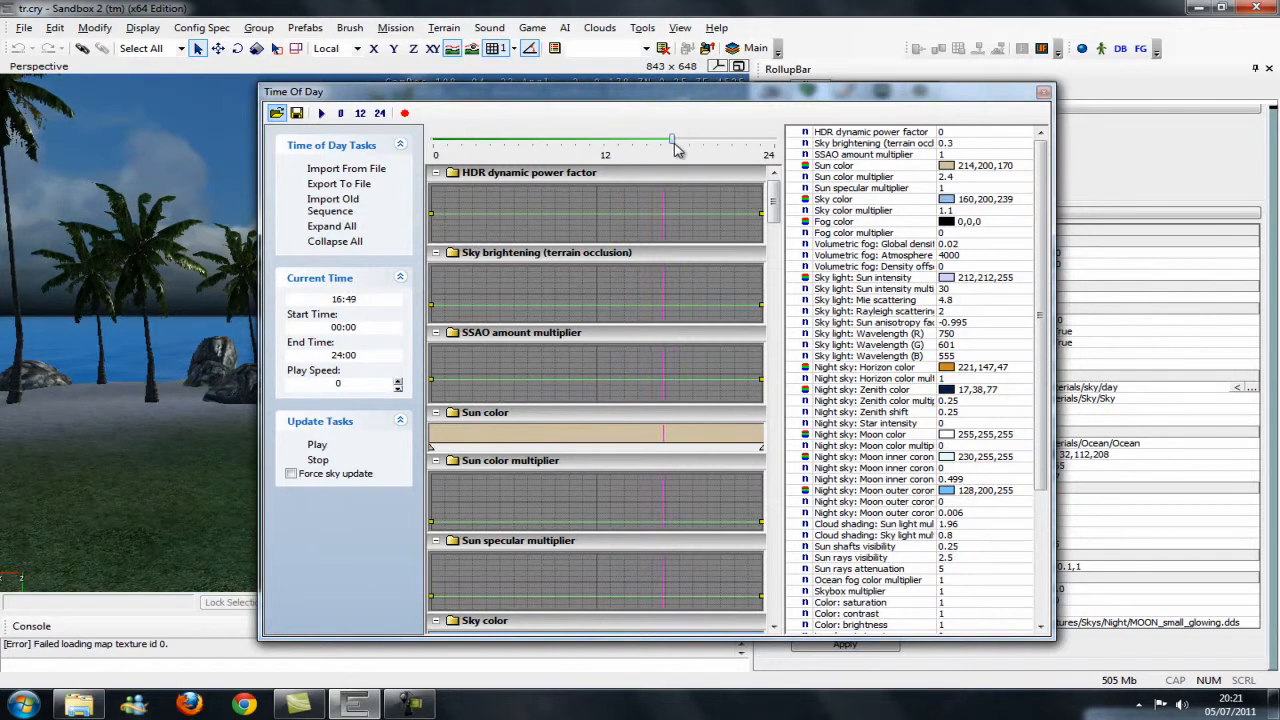